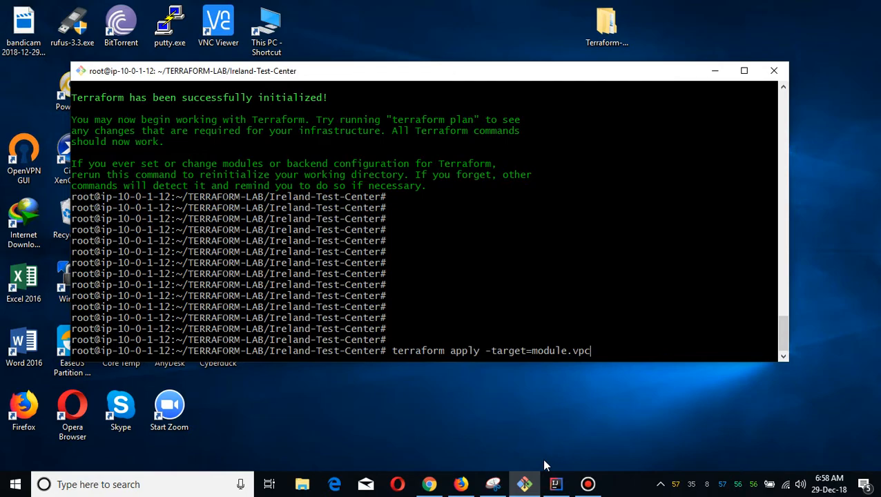
{"action": "mouse_move", "coordinate": [473, 456]}
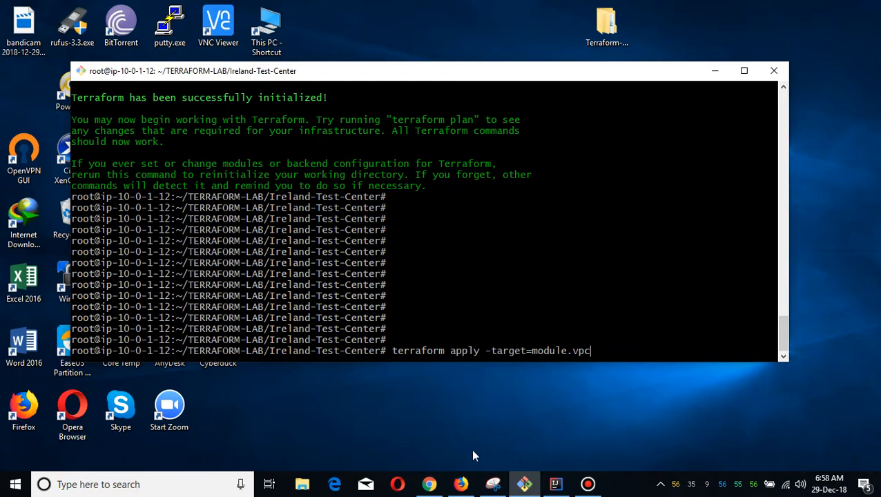
{"action": "mouse_move", "coordinate": [463, 458]}
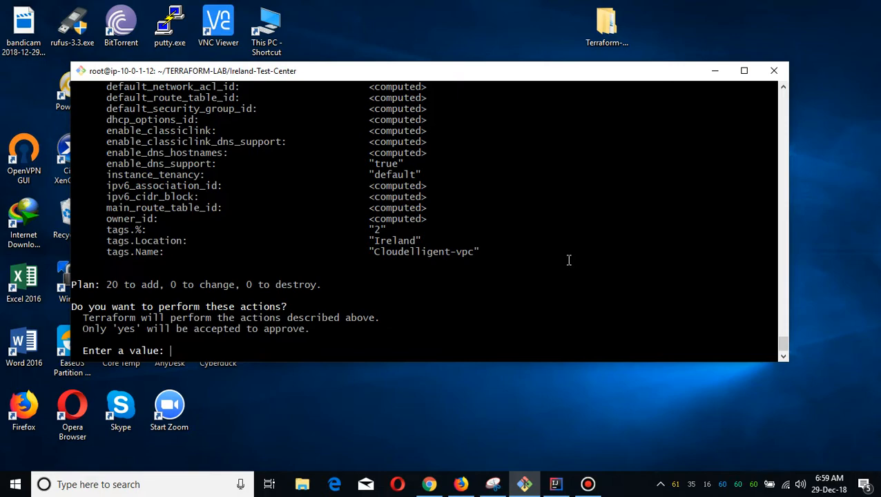
Step: Answer yes to the module.vpc apply prompt and watch subnets, route tables and NAT gateway being created
{"action": "type", "text": "yes"}
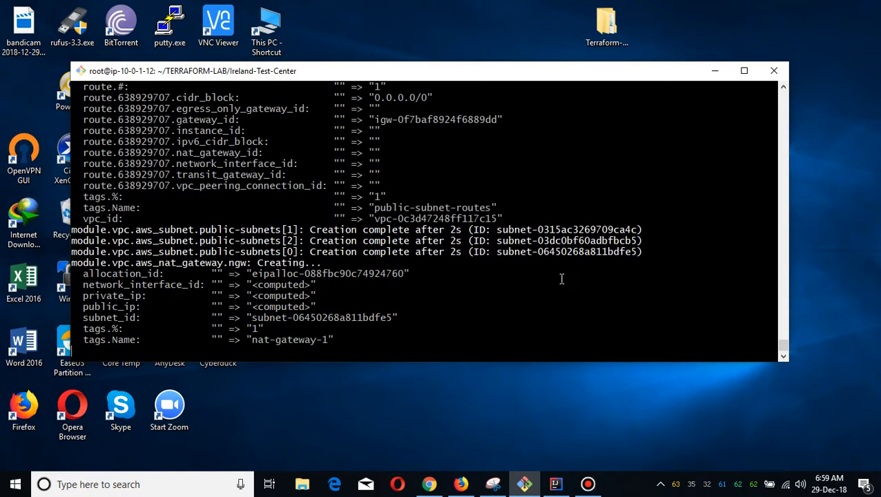
{"action": "scroll", "scroll_direction": "down", "scroll_amount": 3}
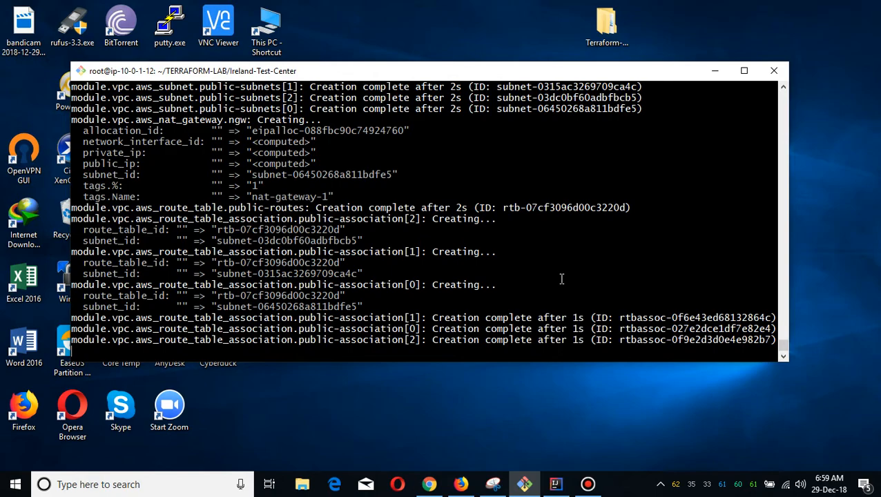
{"action": "mouse_move", "coordinate": [503, 353]}
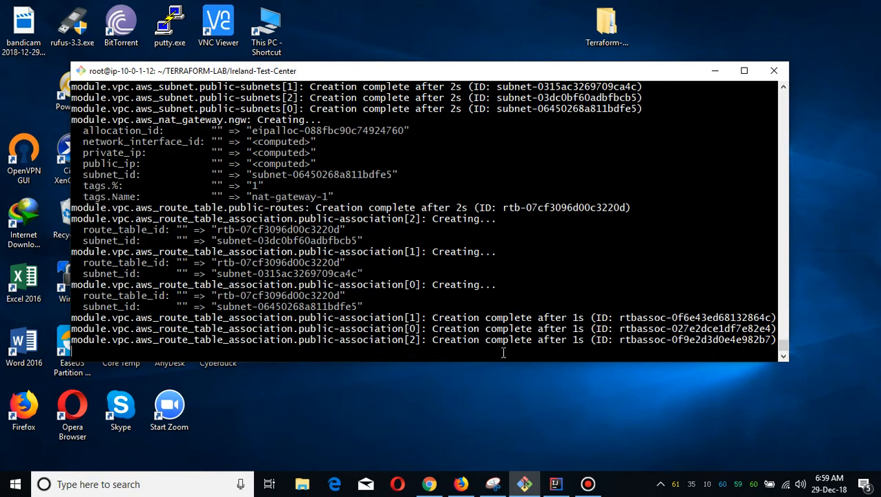
{"action": "mouse_move", "coordinate": [505, 375]}
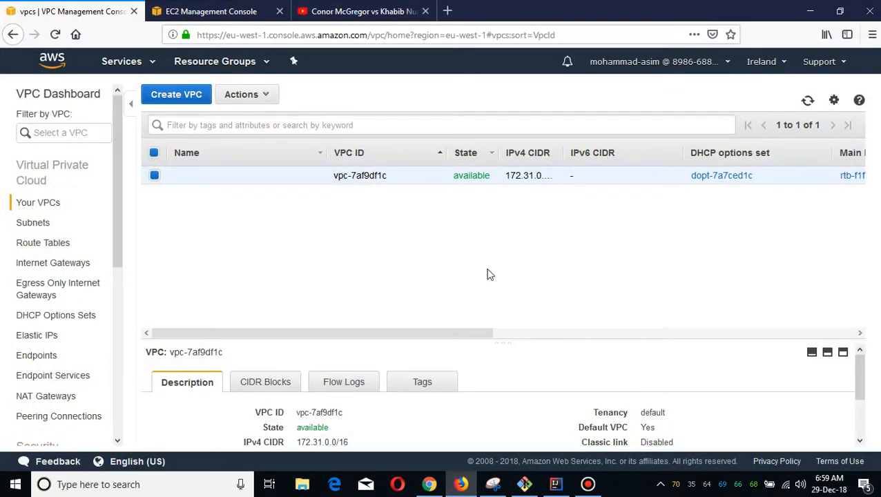
Step: Reload Your VPCs until Cloudelligent-vpc with 10.11.0.0/16 appears as available
{"action": "left_click", "coordinate": [809, 100]}
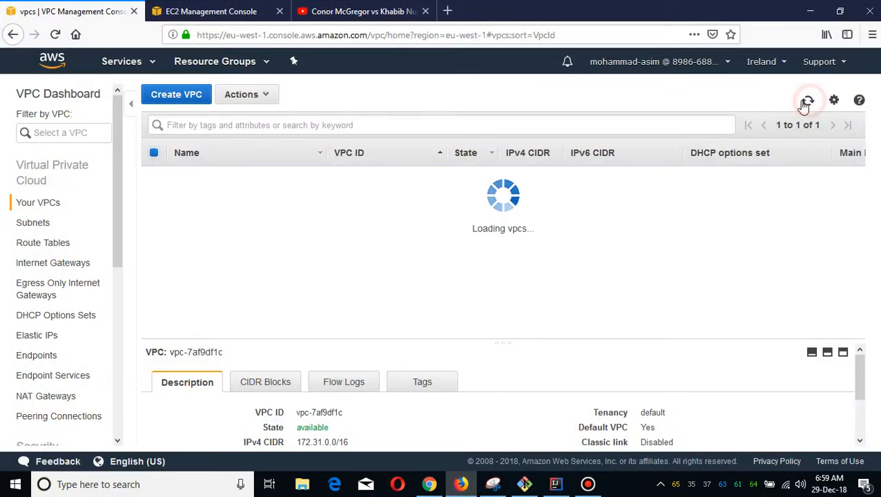
{"action": "left_click", "coordinate": [808, 100]}
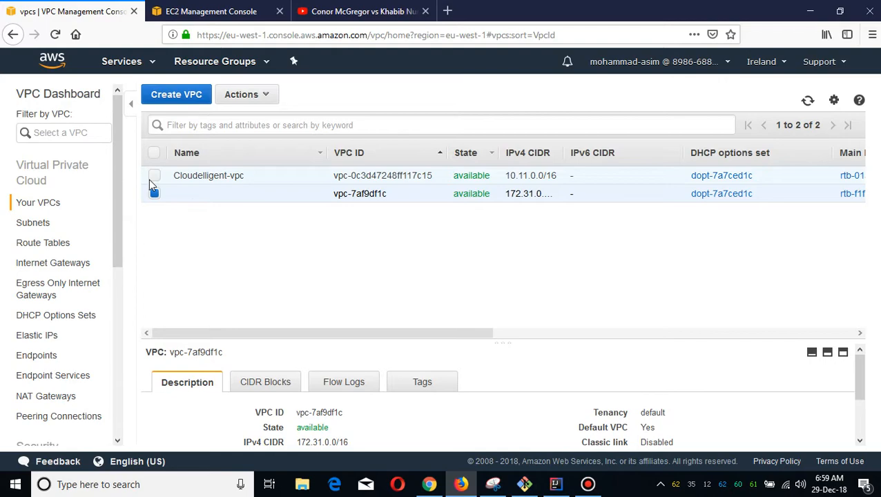
{"action": "left_click", "coordinate": [525, 483]}
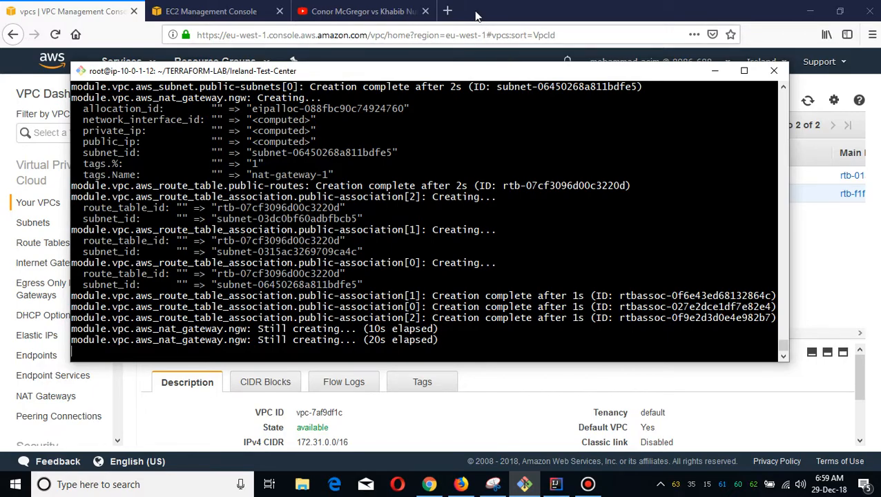
Step: Switch from the NAT gateway creation output to the Terraform-Classic-Modules GitHub page
{"action": "left_click", "coordinate": [448, 11]}
{"action": "type", "text": "https://github.com/quickbooks2018/Terraform-Classic-Modules"}
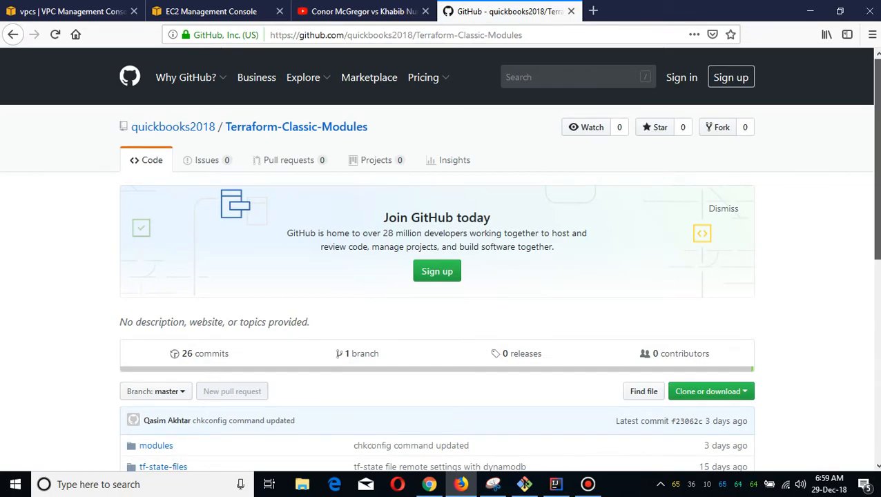
Step: Browse the Terraform-Classic-Modules repo, then return to the VPC Management Console
{"action": "scroll", "scroll_direction": "down", "scroll_amount": 3}
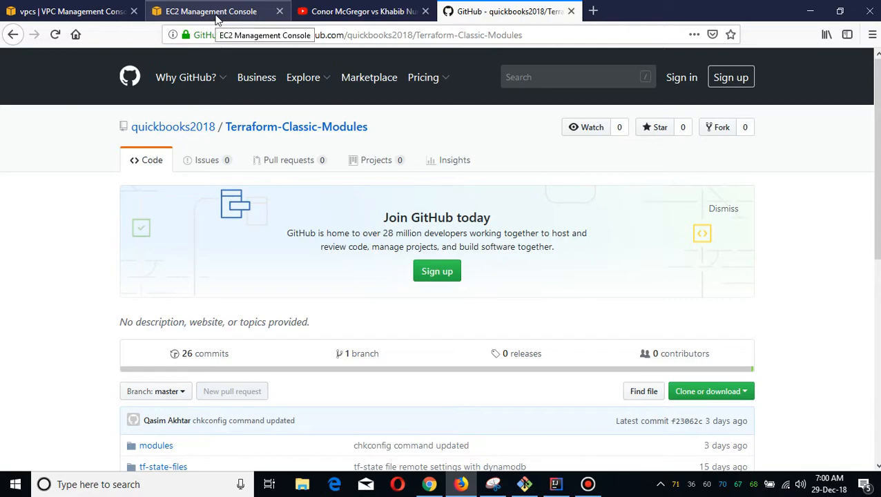
{"action": "left_click", "coordinate": [69, 11]}
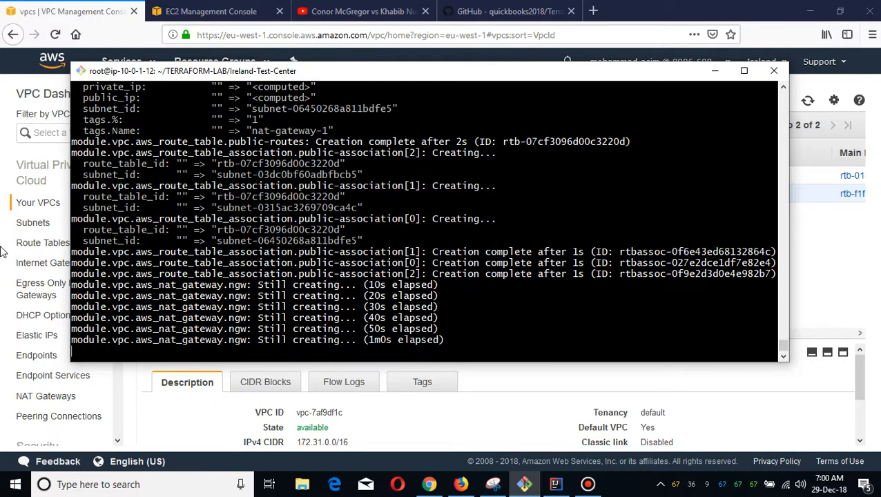
{"action": "mouse_move", "coordinate": [11, 220]}
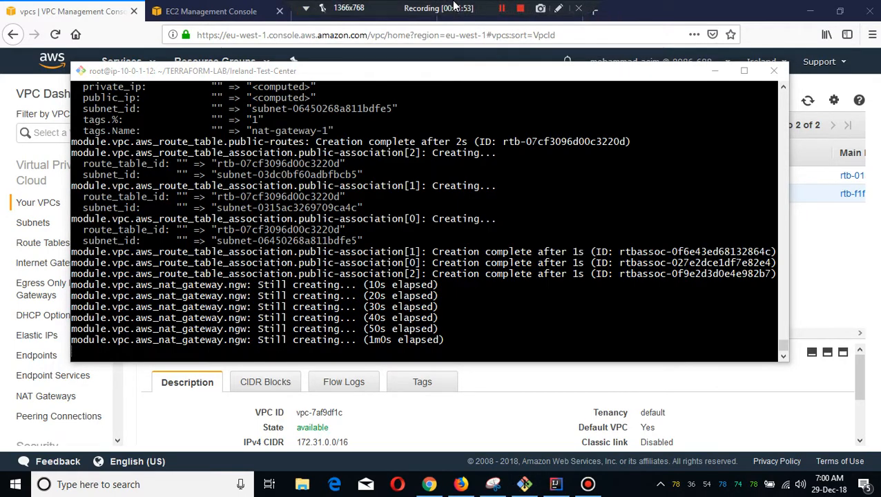
Step: Show the Subnets list with the six new public and private subnets available
{"action": "left_click", "coordinate": [503, 8]}
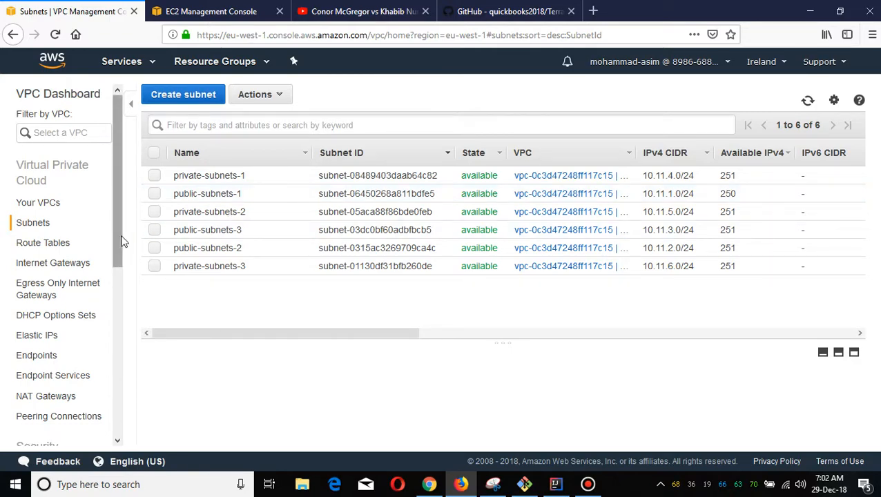
{"action": "mouse_move", "coordinate": [43, 243]}
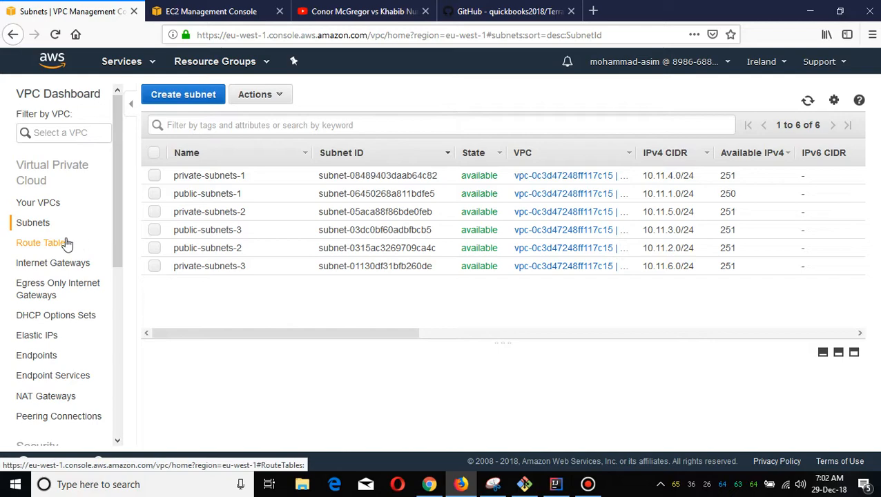
{"action": "left_click", "coordinate": [43, 243]}
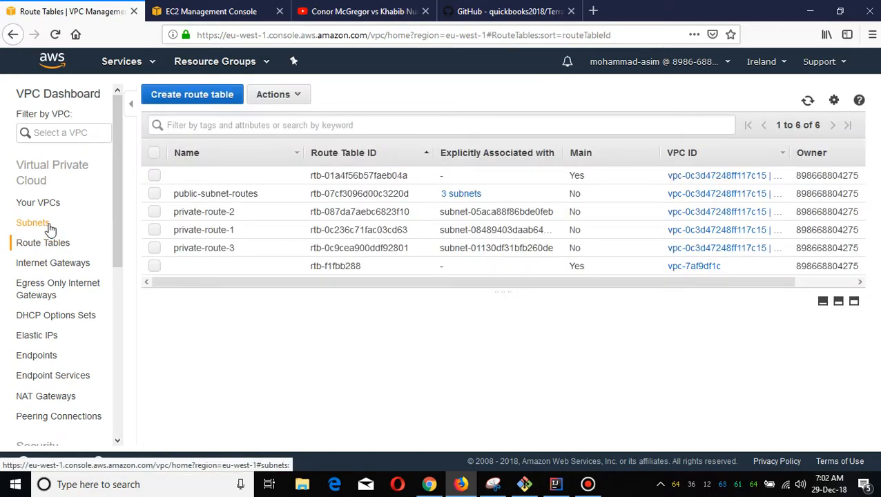
{"action": "left_click", "coordinate": [33, 222]}
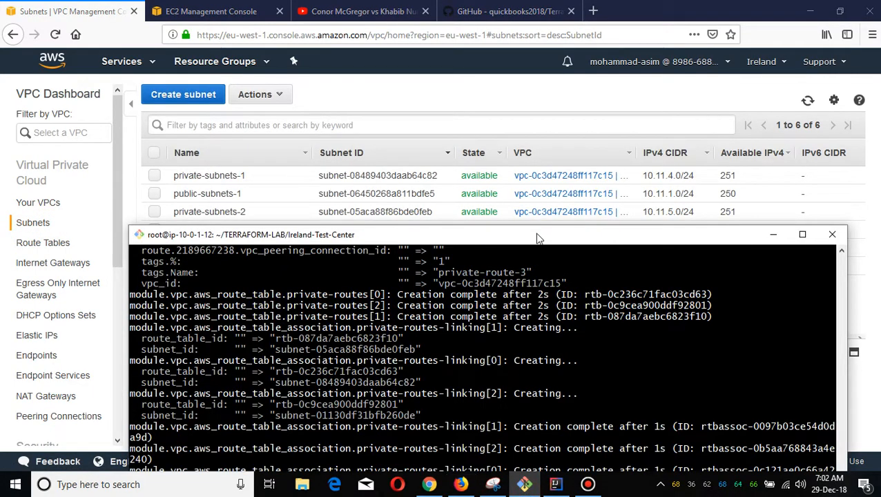
Step: Run terraform apply -target=module.vgw and answer yes to create the Cloudelligent-vgw gateway and route propagations
{"action": "type", "text": "terraform apply -target=module.vpc"}
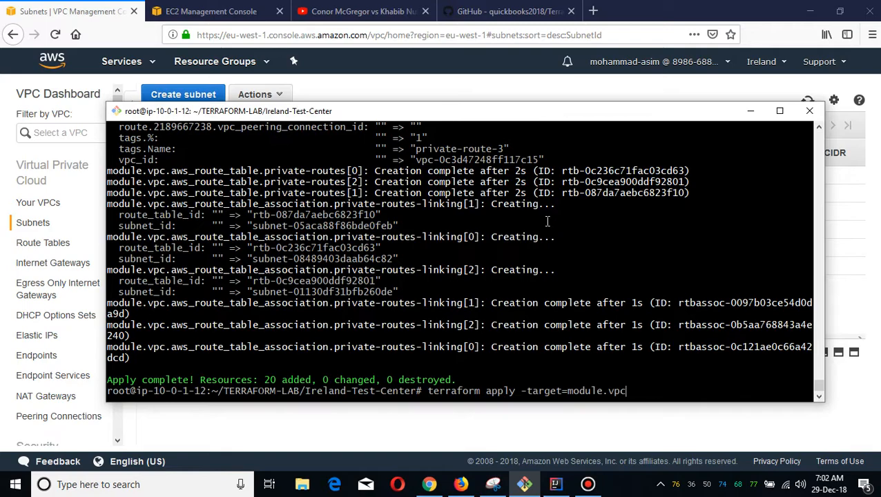
{"action": "key", "text": "BackSpace"}
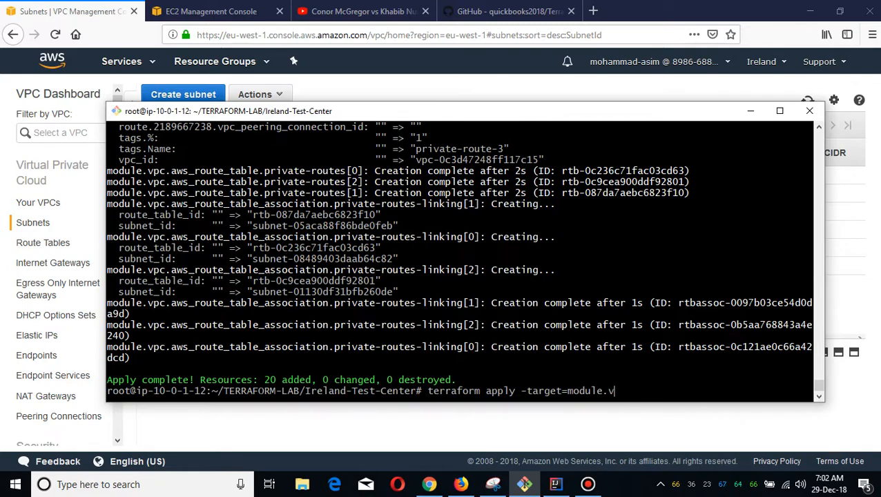
{"action": "type", "text": "gw"}
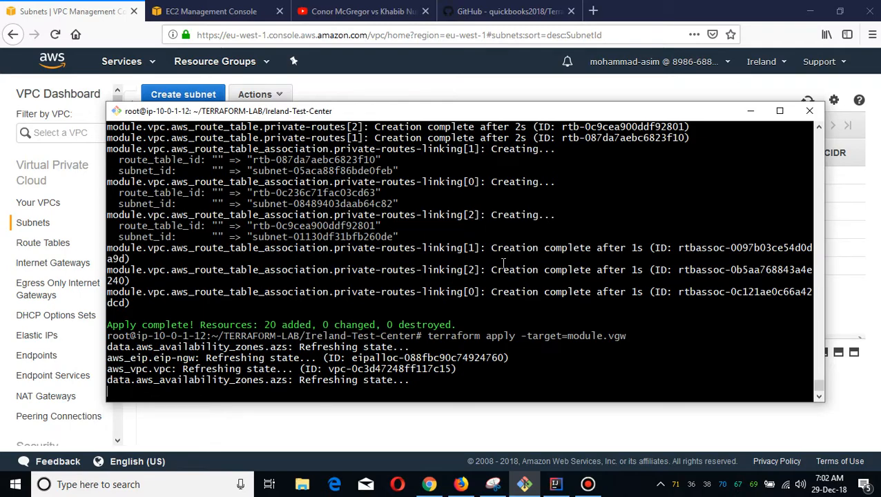
{"action": "scroll", "scroll_direction": "down", "scroll_amount": 3}
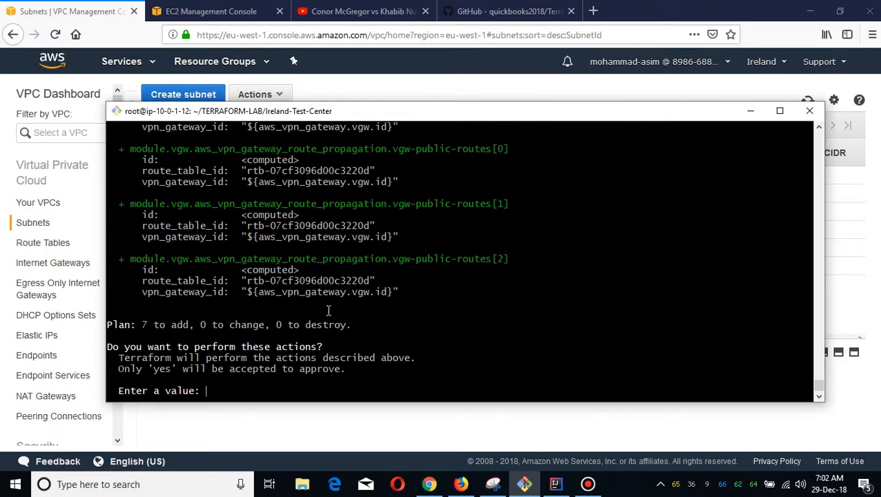
{"action": "type", "text": "yes"}
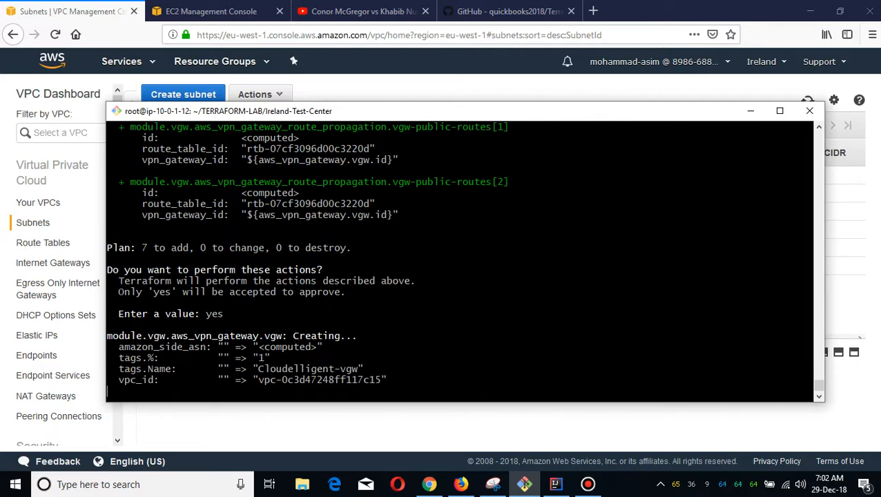
{"action": "mouse_move", "coordinate": [58, 289]}
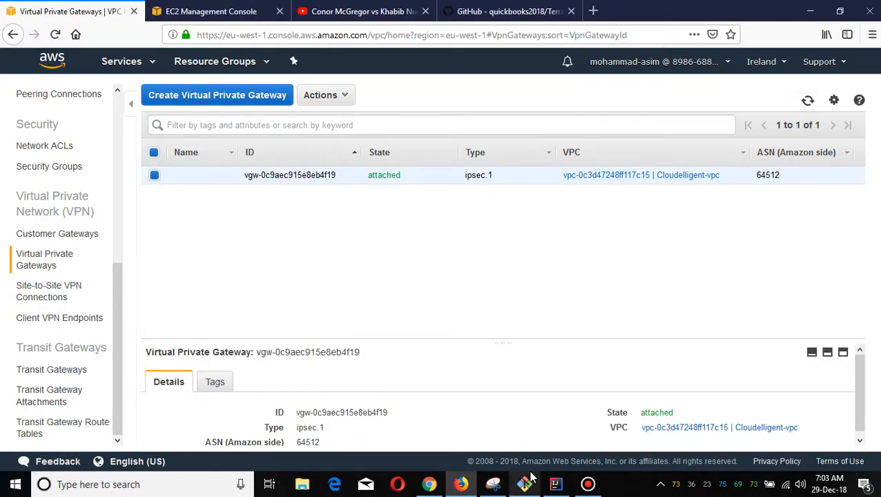
Step: Refresh Virtual Private Gateways to see Cloudelligent-vgw attached, then go to Route Tables
{"action": "left_click", "coordinate": [525, 484]}
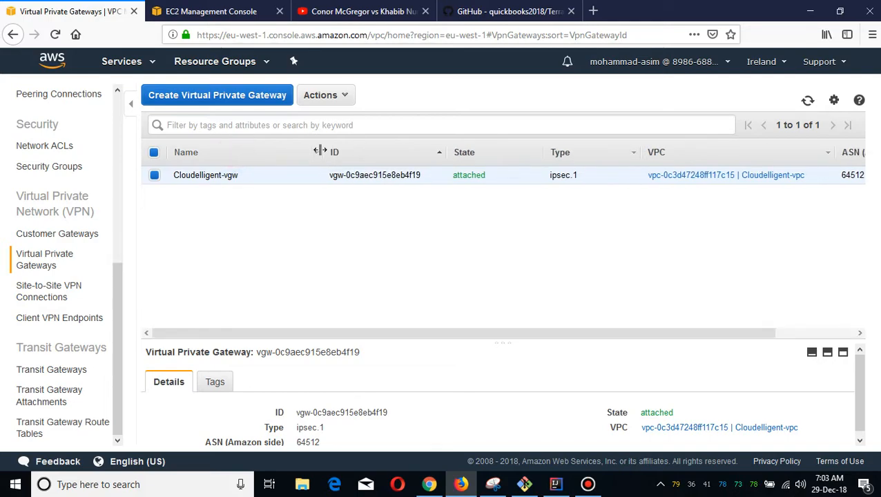
{"action": "left_click", "coordinate": [525, 484]}
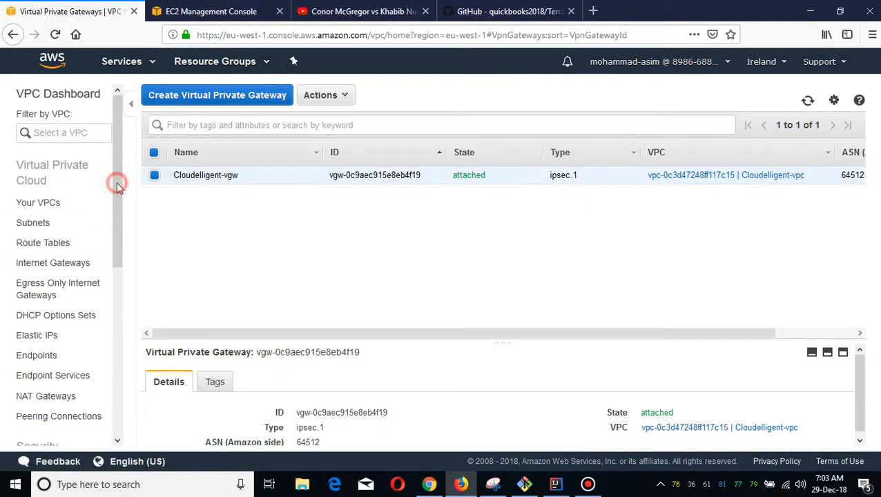
{"action": "mouse_move", "coordinate": [43, 243]}
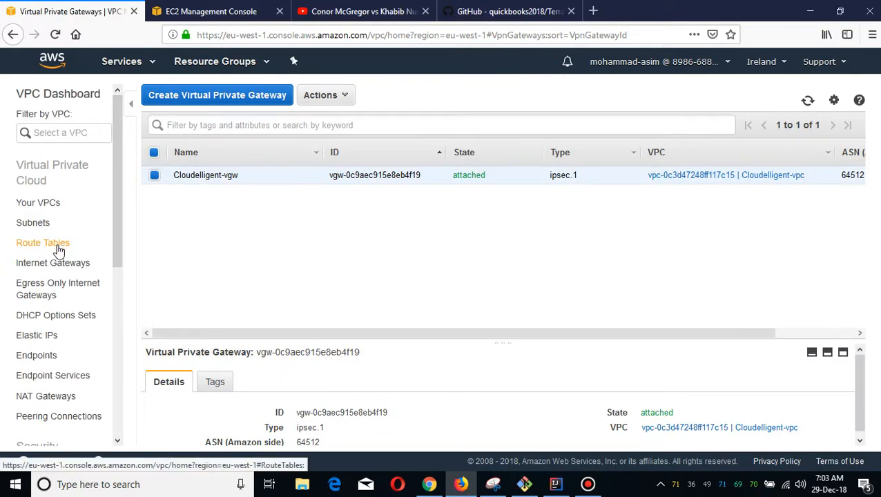
{"action": "left_click", "coordinate": [43, 243]}
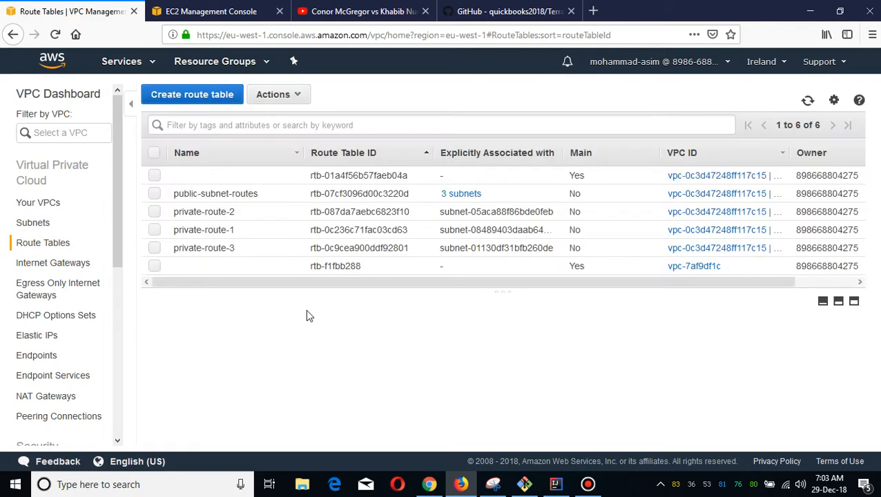
Step: Inspect public-subnet-routes, then confirm private-route-1 propagates routes from Cloudelligent-vgw
{"action": "left_click", "coordinate": [216, 193]}
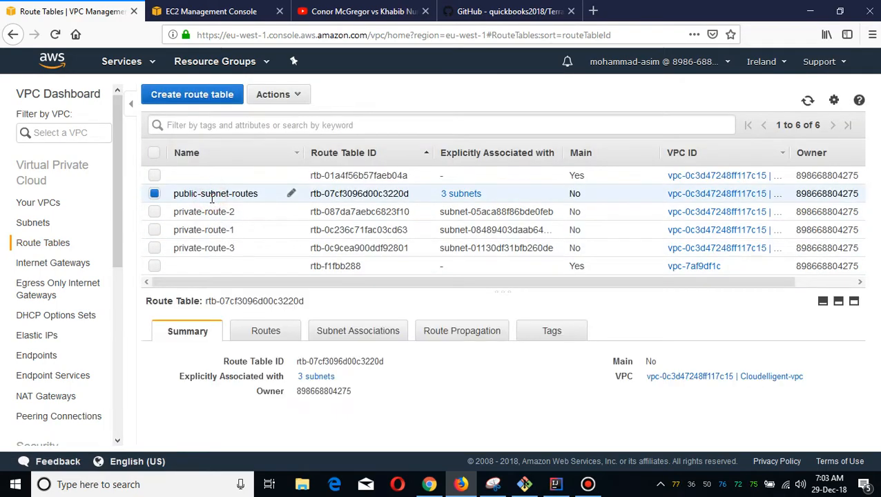
{"action": "left_click", "coordinate": [466, 331]}
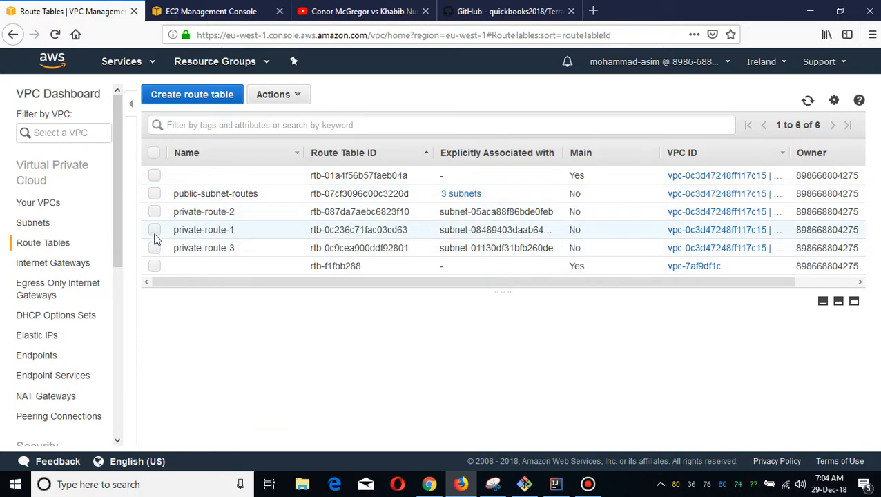
{"action": "left_click", "coordinate": [155, 230]}
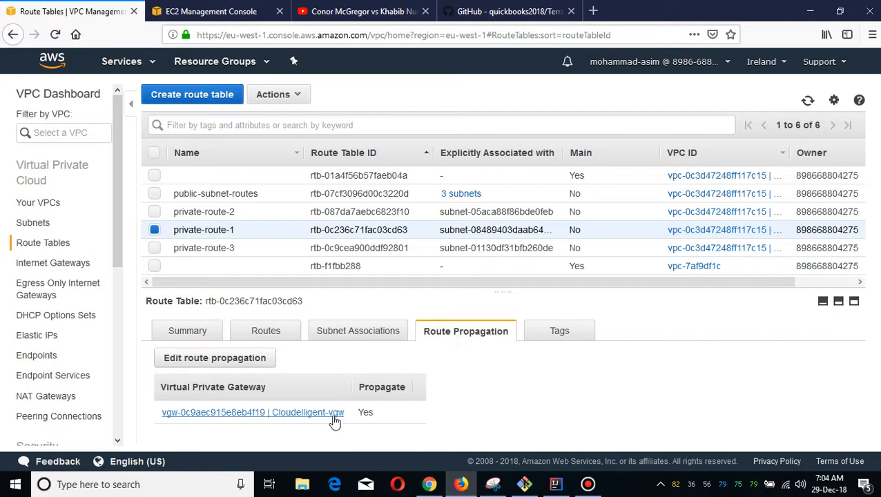
{"action": "mouse_move", "coordinate": [352, 429]}
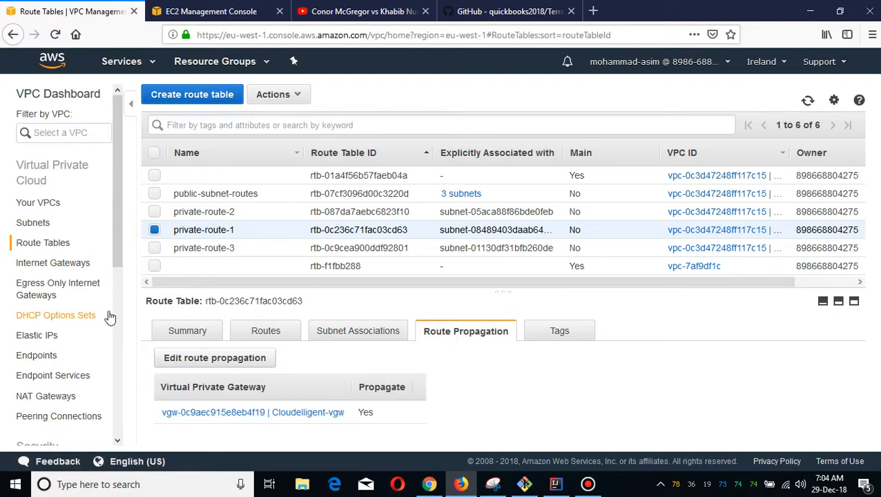
{"action": "mouse_move", "coordinate": [38, 201]}
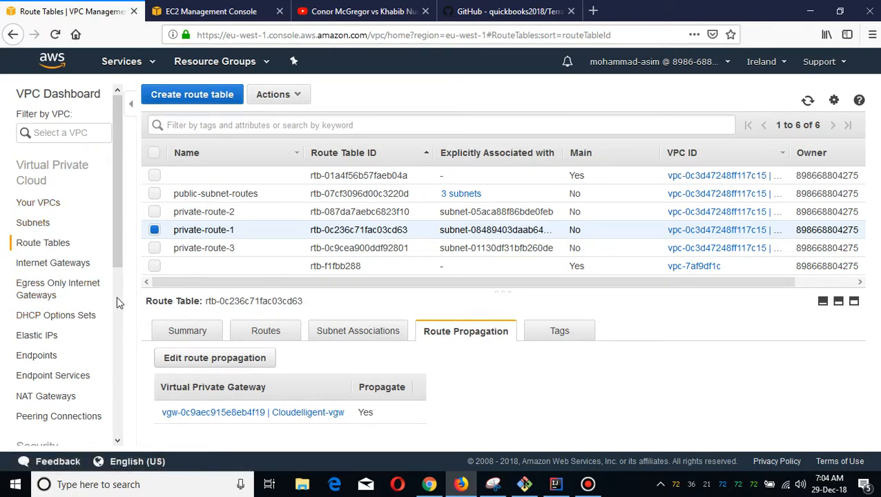
Step: Review the internet gateways, Elastic IPs and nat-gateway-1 now available with its Elastic IP
{"action": "left_click", "coordinate": [53, 263]}
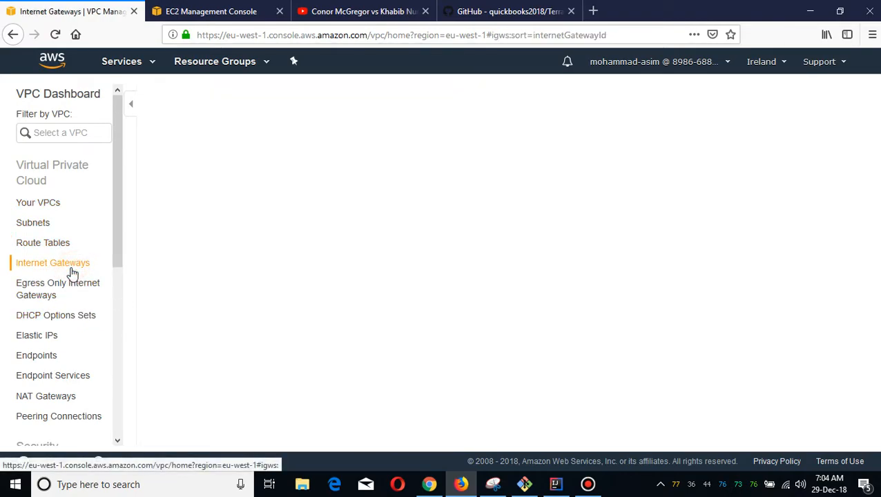
{"action": "left_click", "coordinate": [53, 263]}
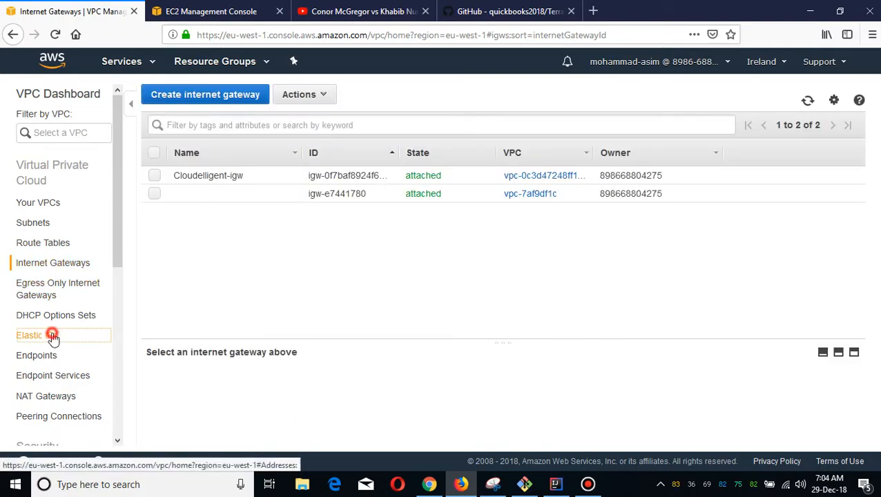
{"action": "left_click", "coordinate": [30, 335]}
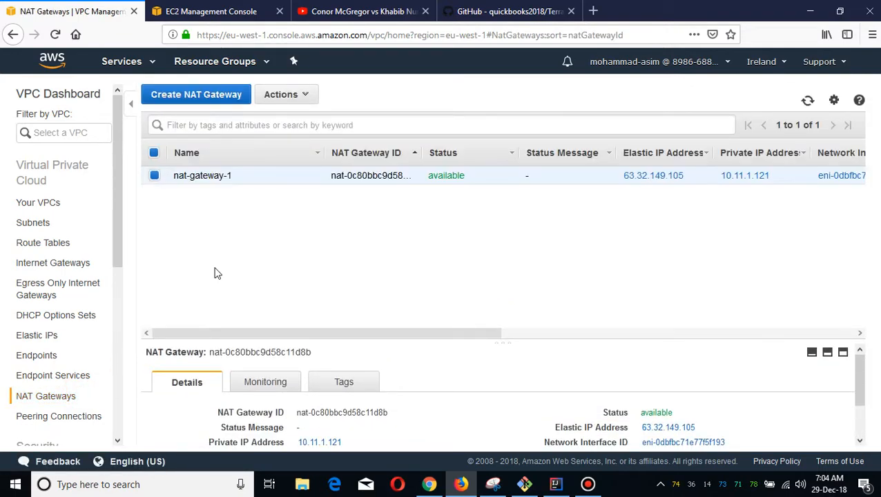
{"action": "mouse_move", "coordinate": [134, 238]}
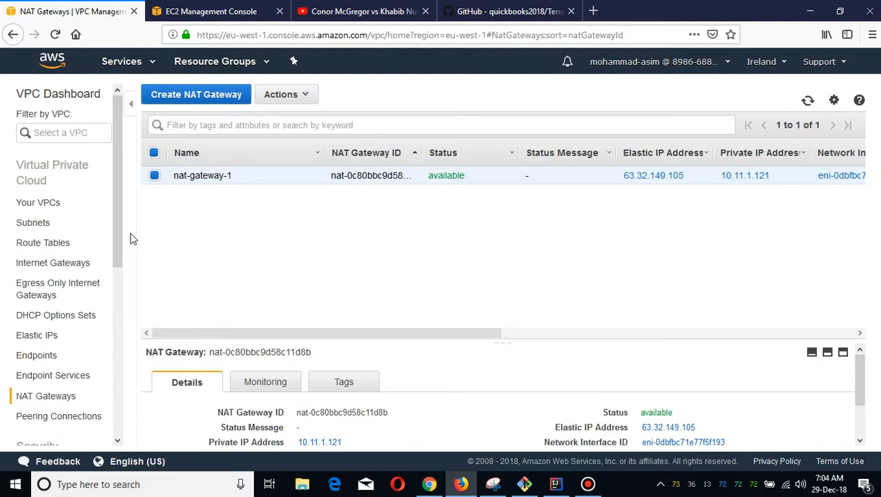
{"action": "mouse_move", "coordinate": [117, 300]}
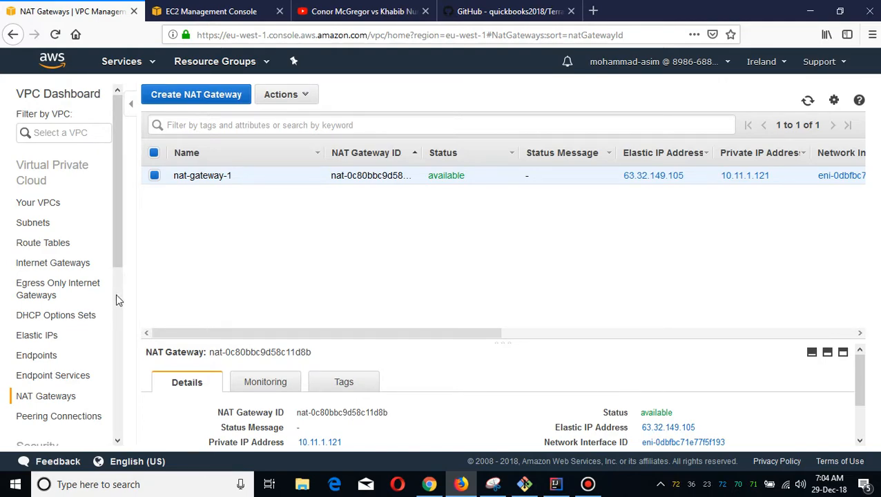
{"action": "mouse_move", "coordinate": [117, 311]}
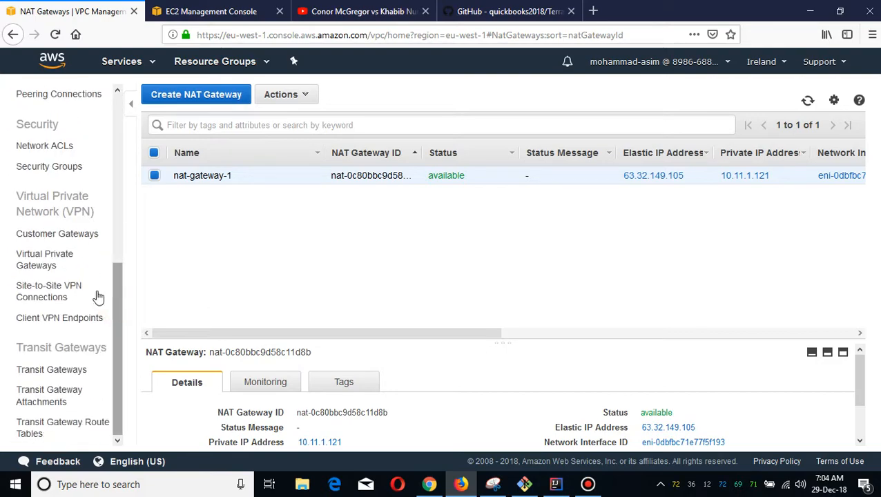
{"action": "mouse_move", "coordinate": [134, 301]}
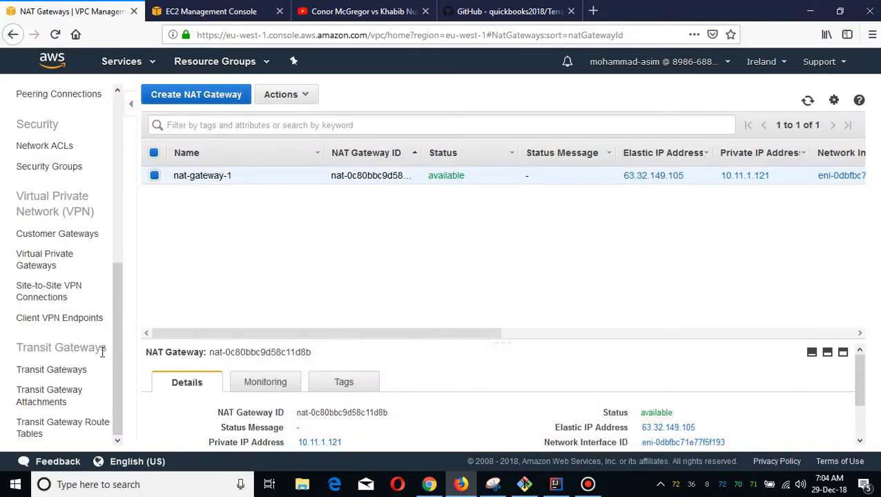
{"action": "mouse_move", "coordinate": [72, 240]}
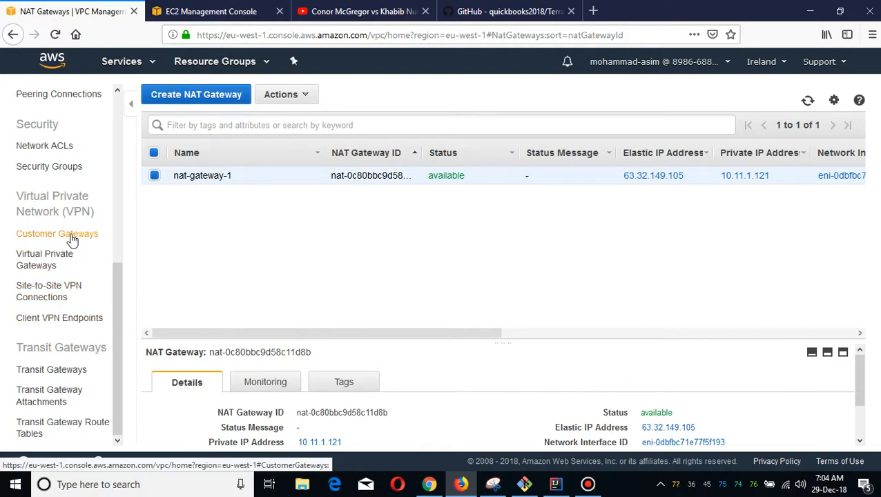
Step: Return to Virtual Private Gateways showing Cloudelligent-vgw with ipsec.1 and ASN 64512
{"action": "left_click", "coordinate": [44, 260]}
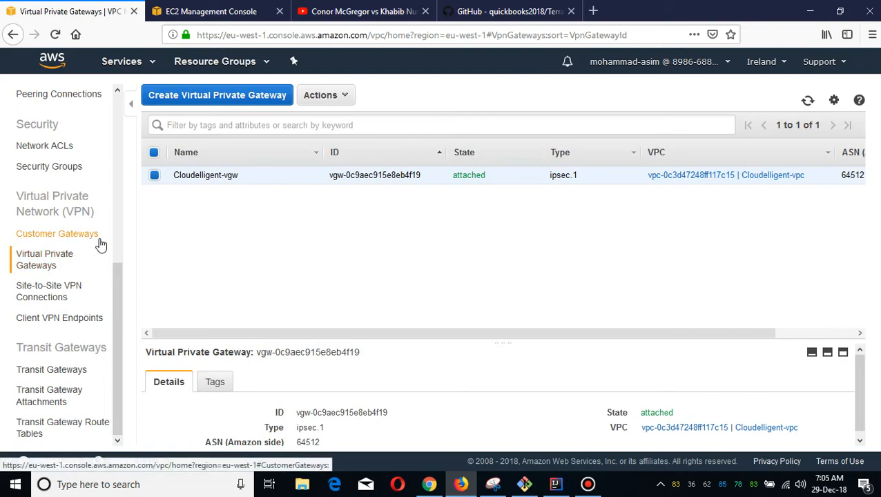
{"action": "mouse_move", "coordinate": [158, 249]}
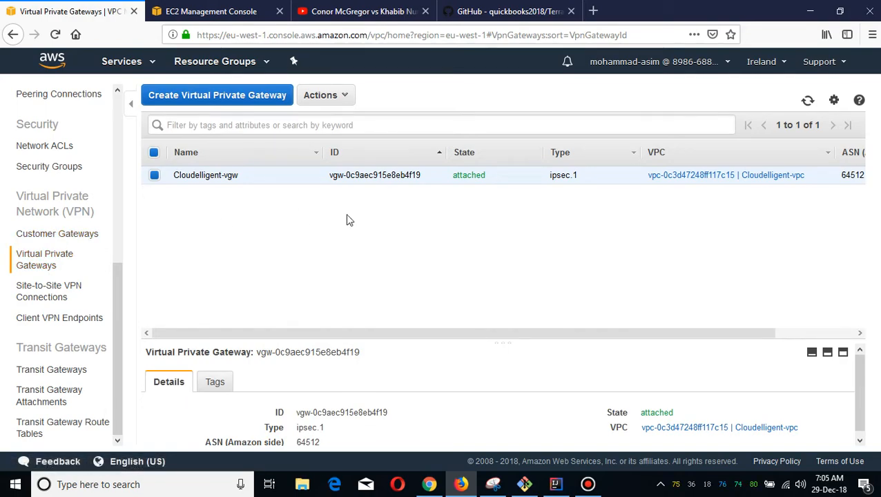
{"action": "mouse_move", "coordinate": [88, 233]}
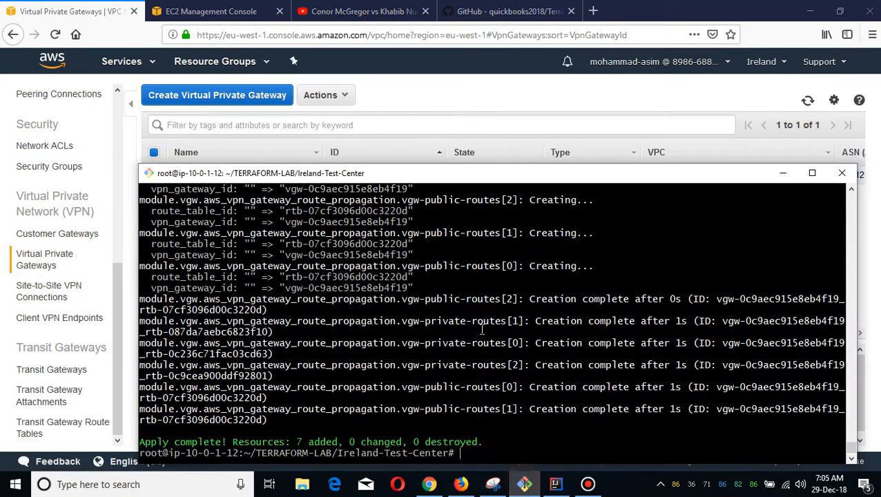
Step: Run the VPN module apply and answer yes to create the Frankfurt-office customer gateway and VPN connection
{"action": "left_click_drag", "start_coordinate": [484, 174], "coordinate": [503, 93]}
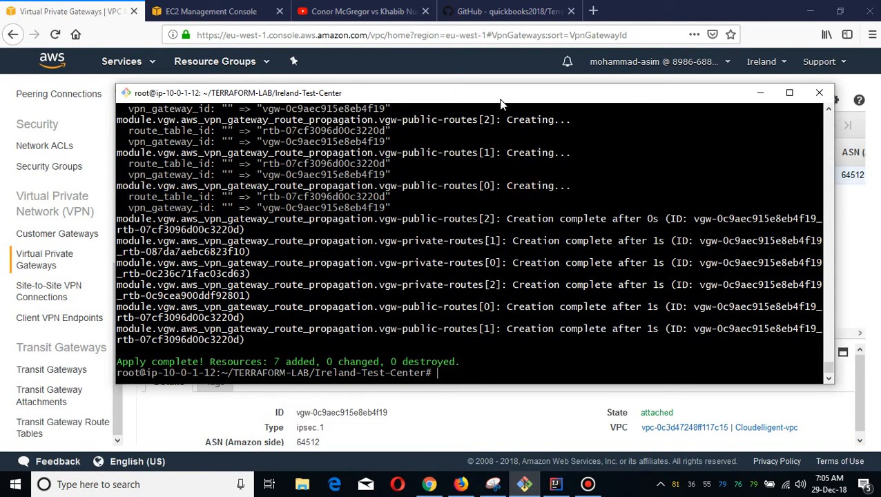
{"action": "type", "text": "terraform apply -target=module.vgw"}
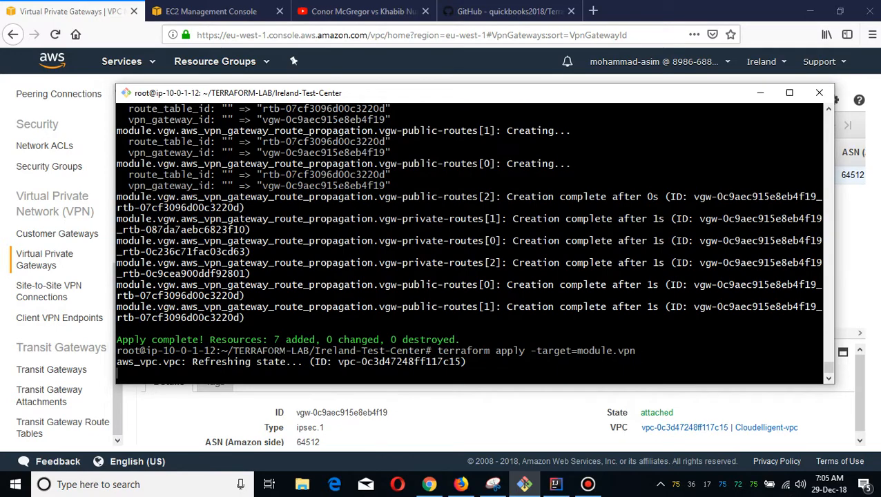
{"action": "mouse_move", "coordinate": [583, 329]}
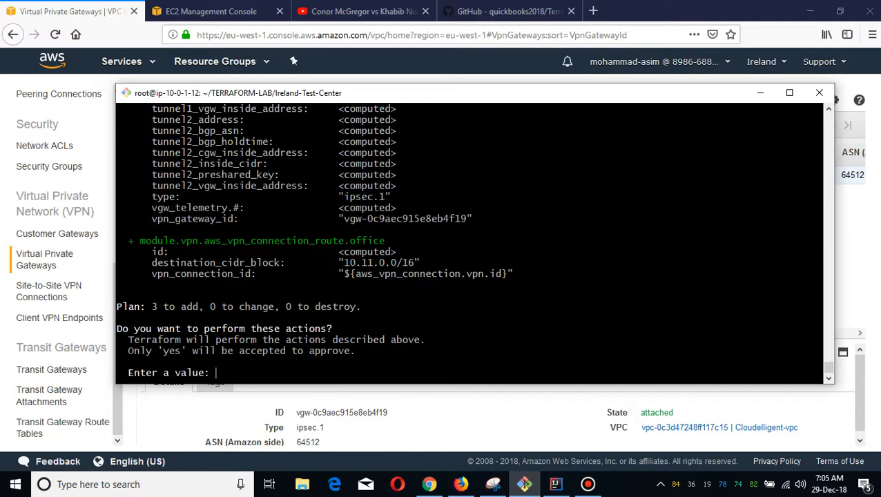
{"action": "type", "text": "yes"}
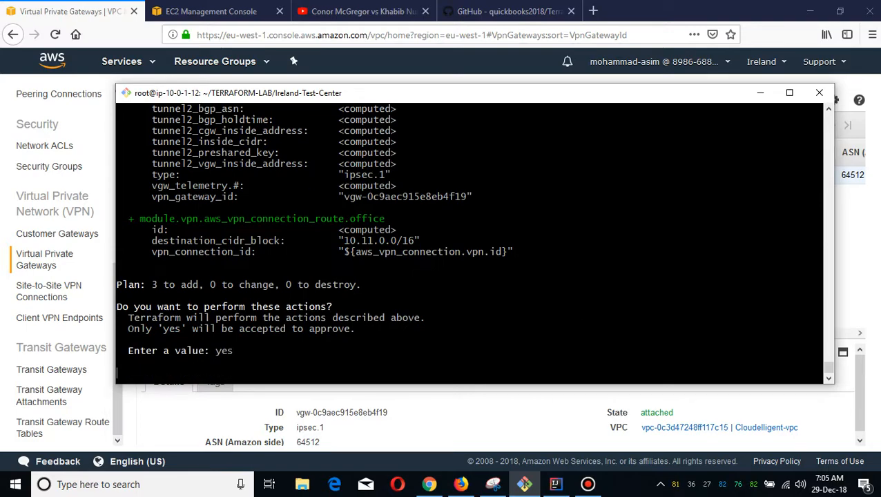
{"action": "key", "text": "Return"}
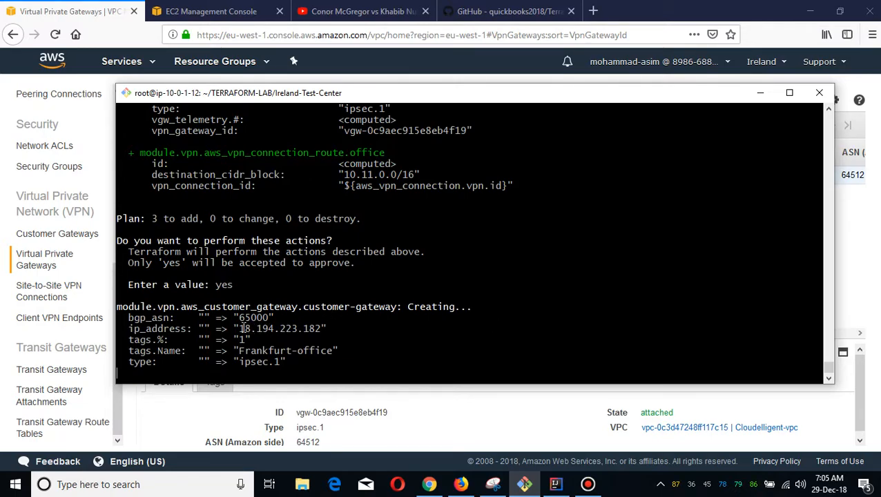
{"action": "double_click", "coordinate": [279, 329]}
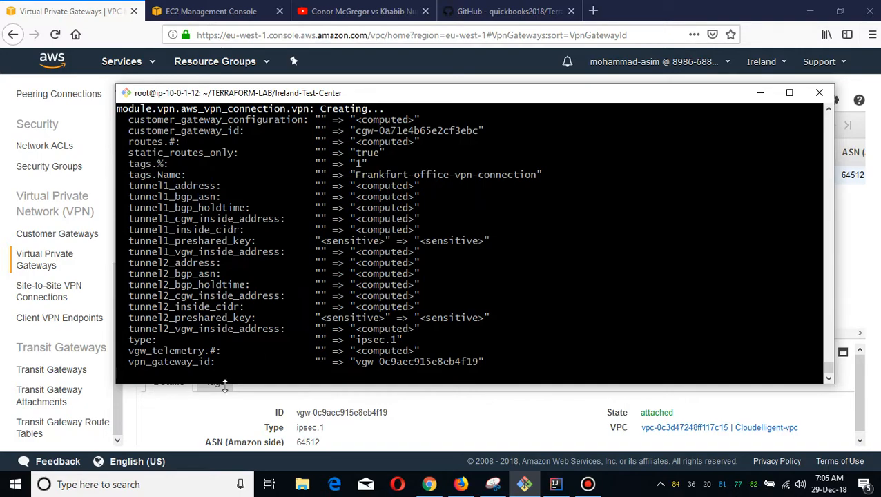
{"action": "mouse_move", "coordinate": [210, 412]}
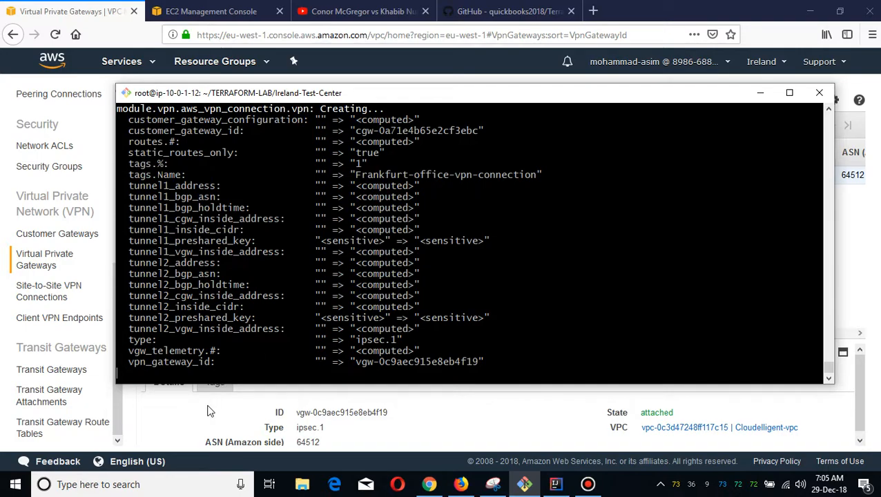
{"action": "mouse_move", "coordinate": [481, 77]}
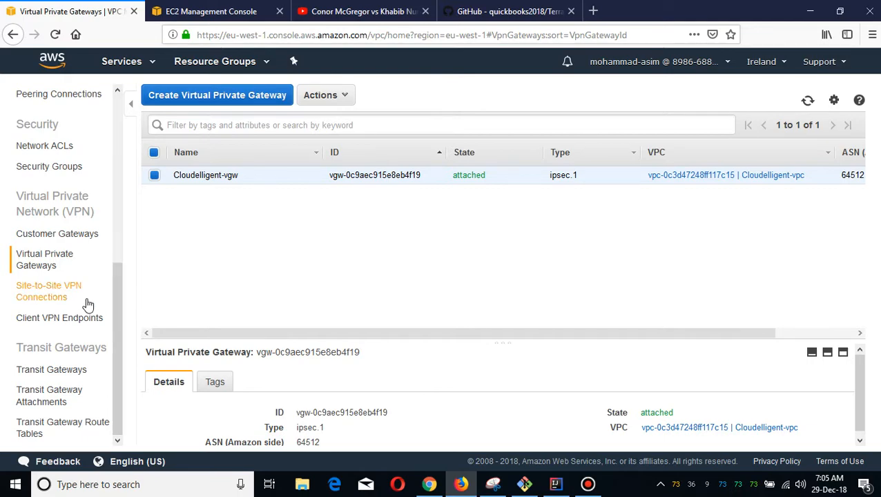
{"action": "mouse_move", "coordinate": [66, 291]}
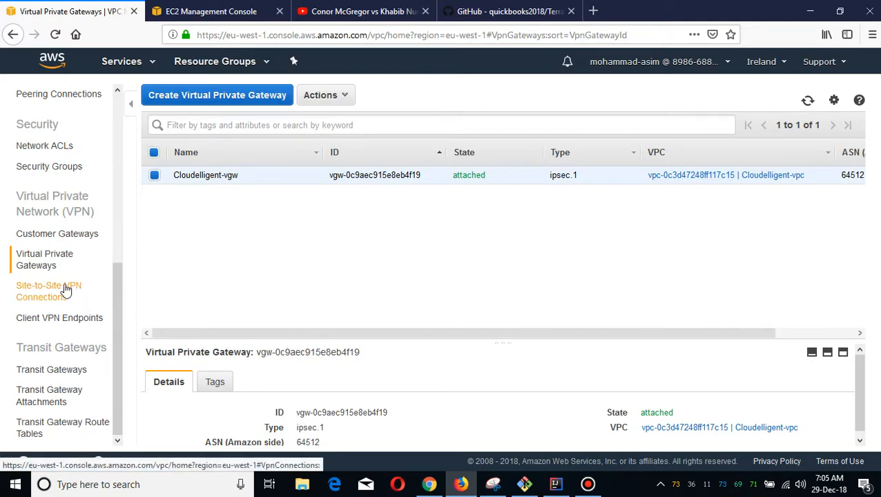
Step: Inspect the Frankfurt-office customer gateway, then list the site-to-site VPN connections
{"action": "left_click", "coordinate": [48, 290]}
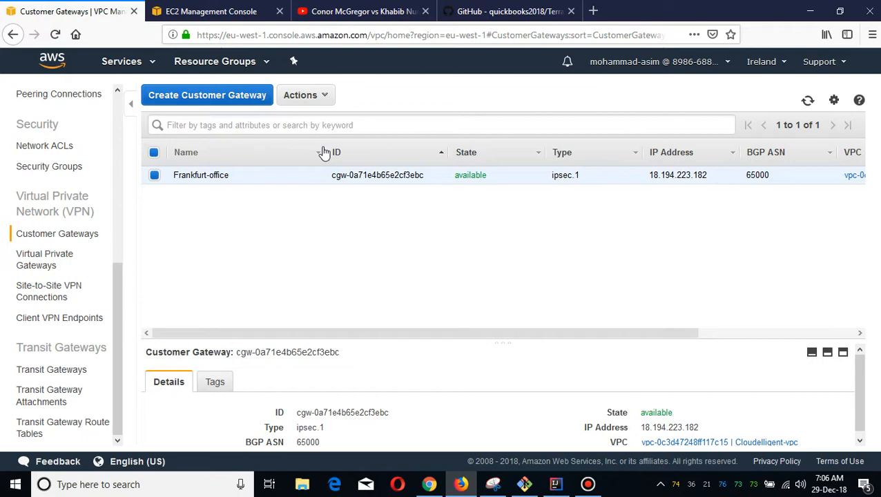
{"action": "mouse_move", "coordinate": [107, 285]}
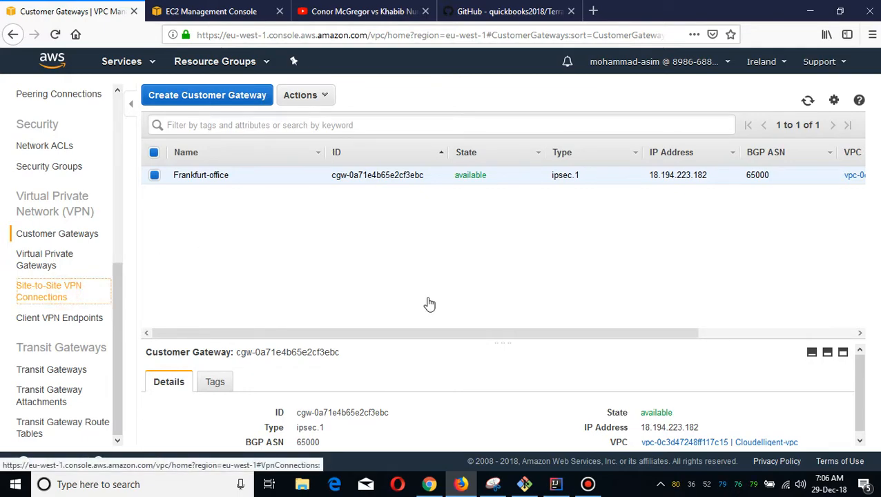
{"action": "left_click", "coordinate": [48, 290]}
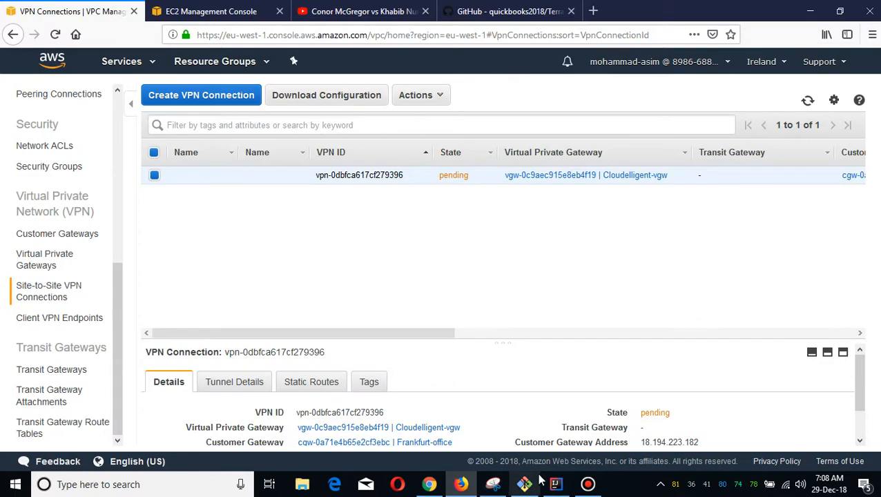
Step: Refresh until Frankfurt-office-vpn-connection shows available, linked to Cloudelligent-vgw
{"action": "left_click", "coordinate": [524, 483]}
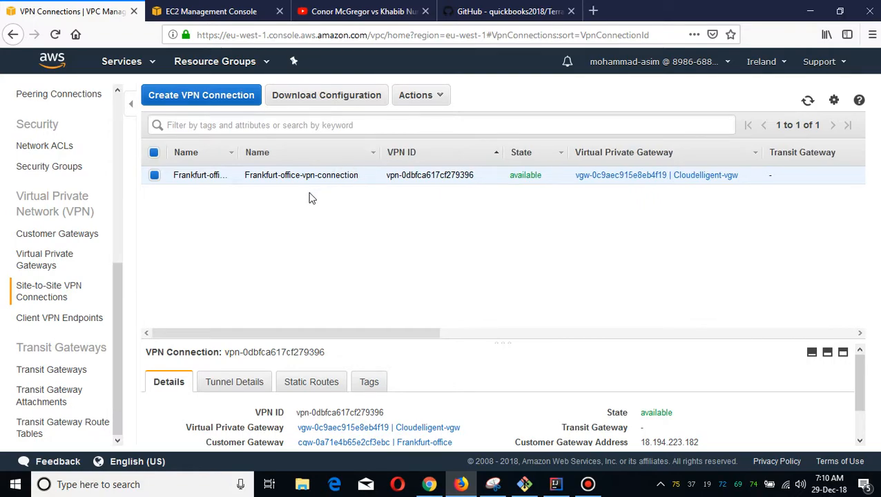
{"action": "mouse_move", "coordinate": [337, 192]}
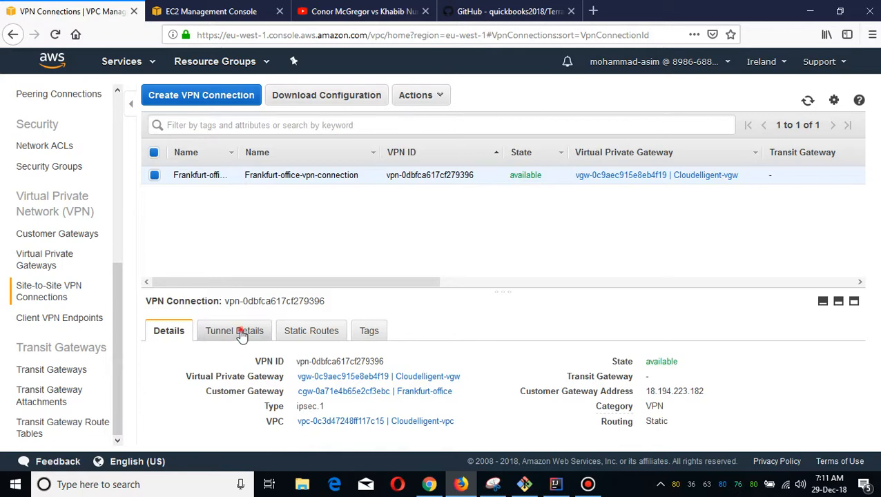
Step: View the connection's two tunnels with their outside IPs, both currently DOWN
{"action": "left_click", "coordinate": [235, 330]}
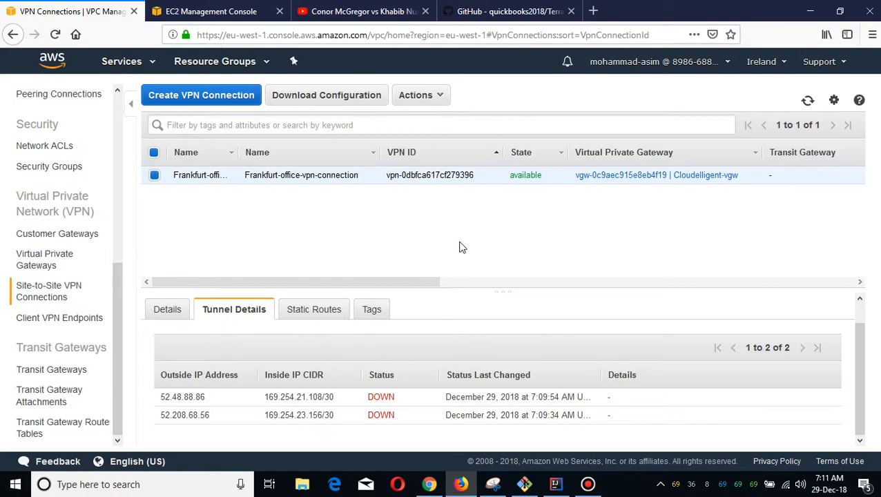
{"action": "mouse_move", "coordinate": [308, 102]}
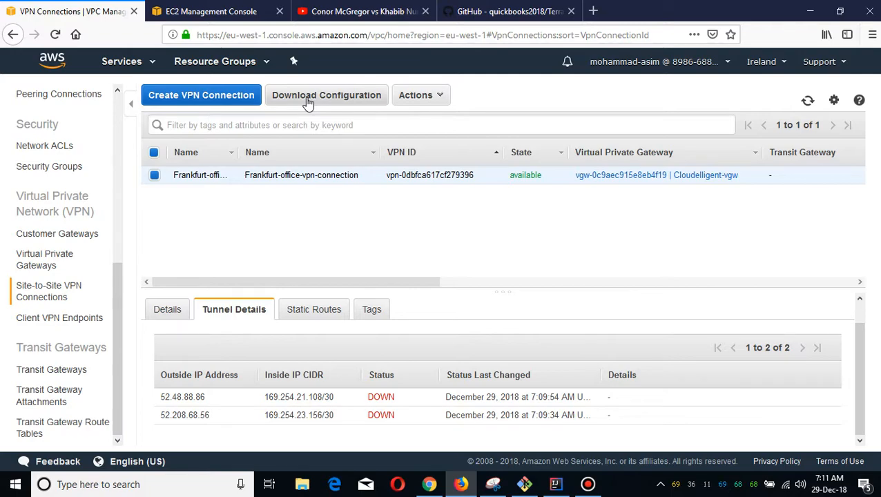
Step: Download the VPN connection's configuration for vendor Openswan, software Openswan 2.6.38+
{"action": "left_click", "coordinate": [326, 94]}
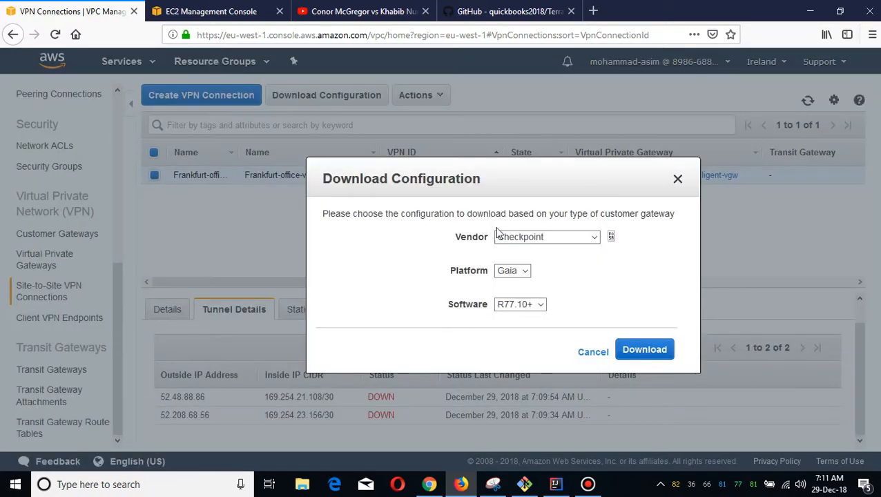
{"action": "left_click", "coordinate": [547, 238]}
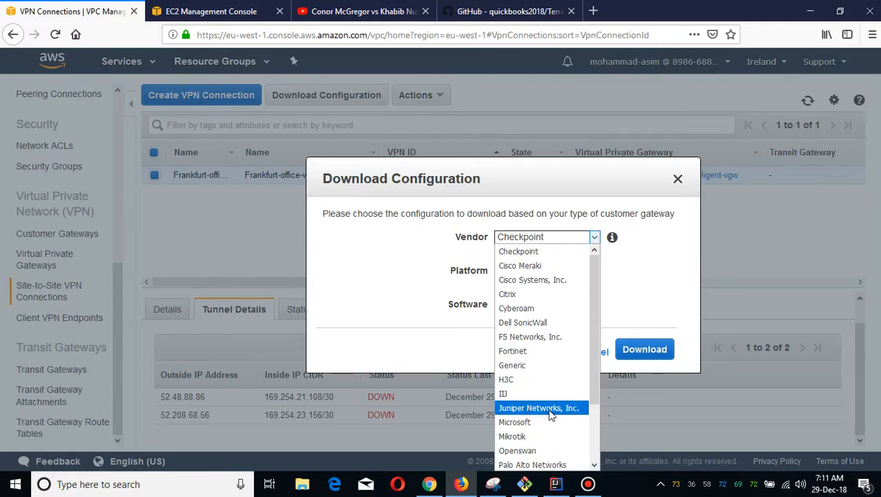
{"action": "mouse_move", "coordinate": [539, 450]}
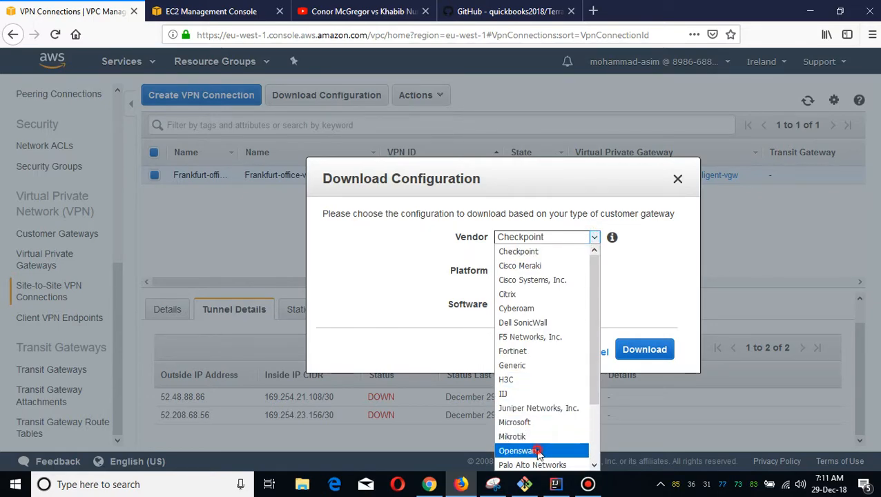
{"action": "left_click", "coordinate": [516, 450]}
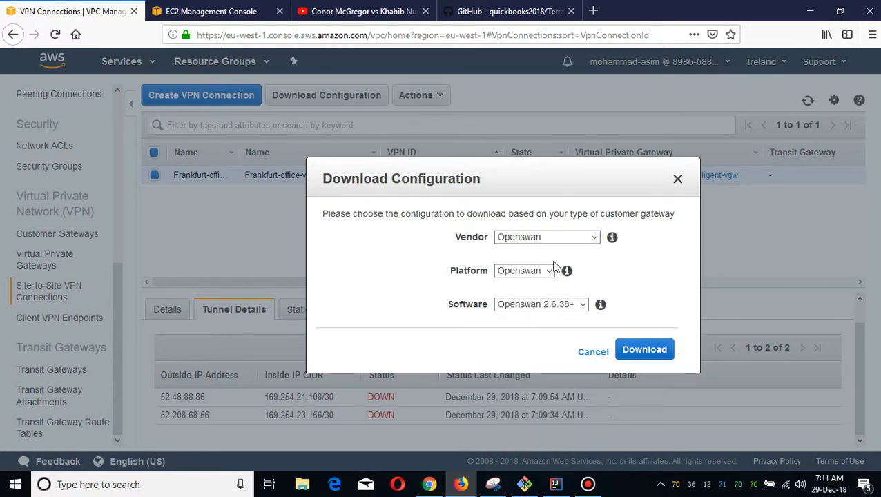
{"action": "mouse_move", "coordinate": [644, 348]}
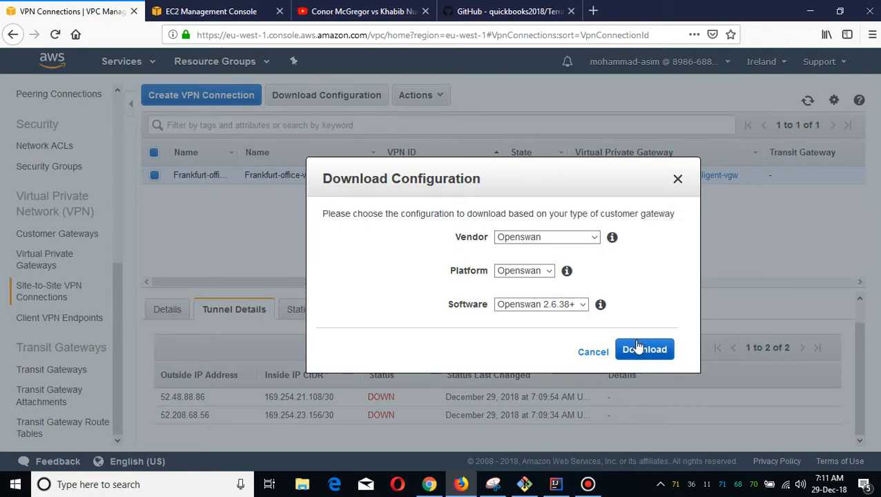
{"action": "left_click", "coordinate": [644, 348]}
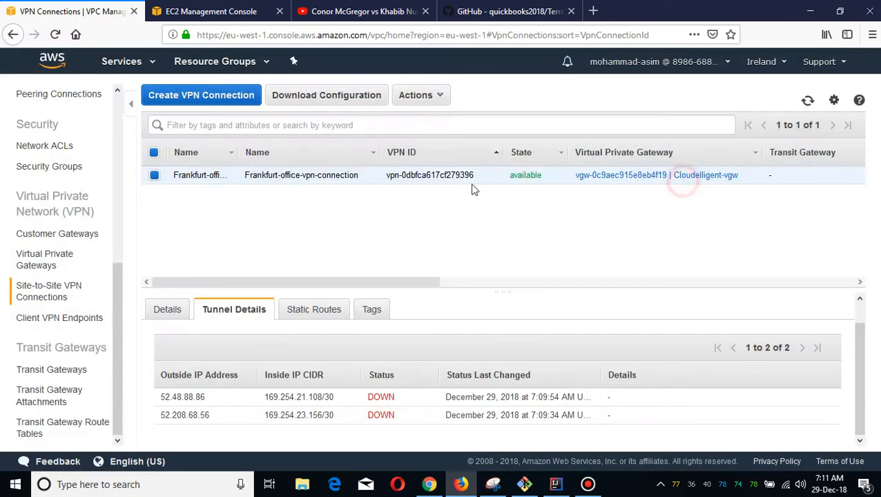